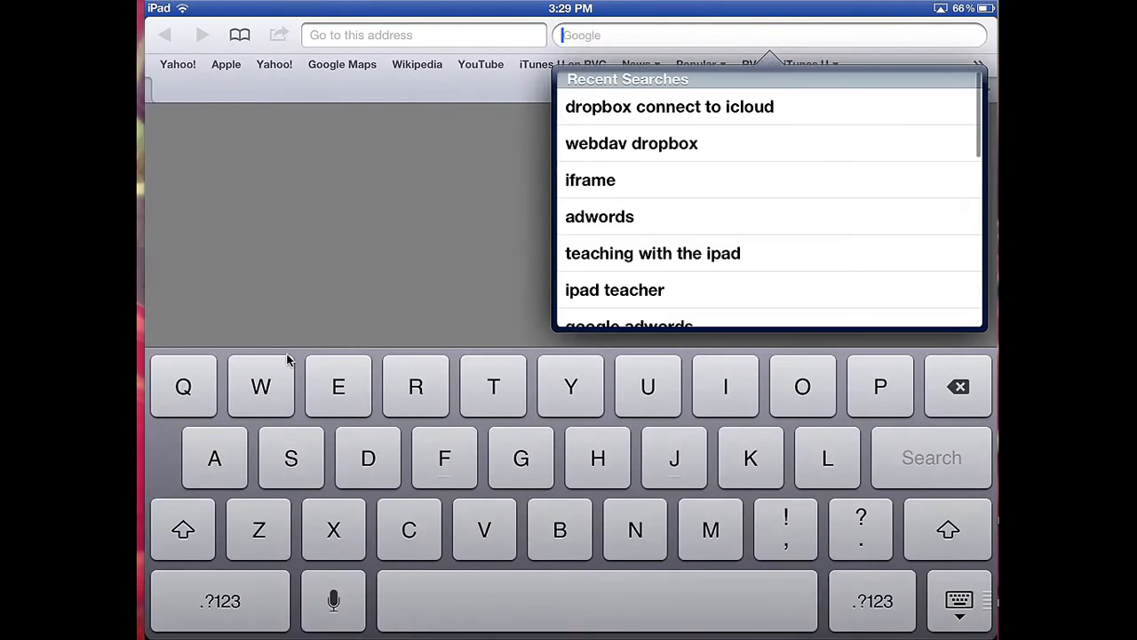
text(socrat)
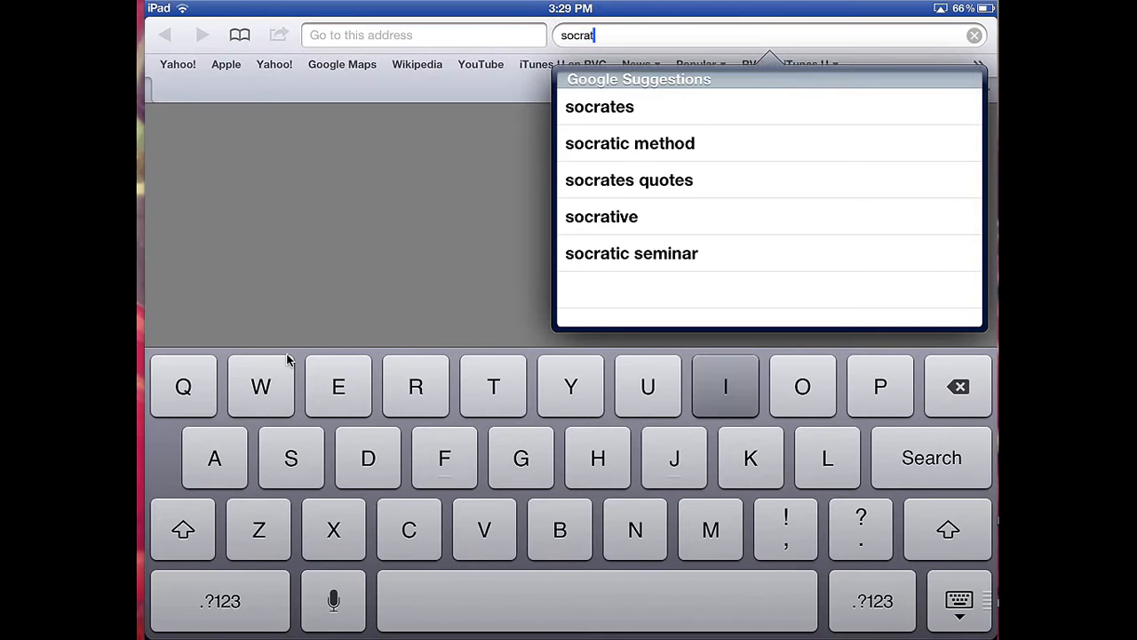
click(600, 217)
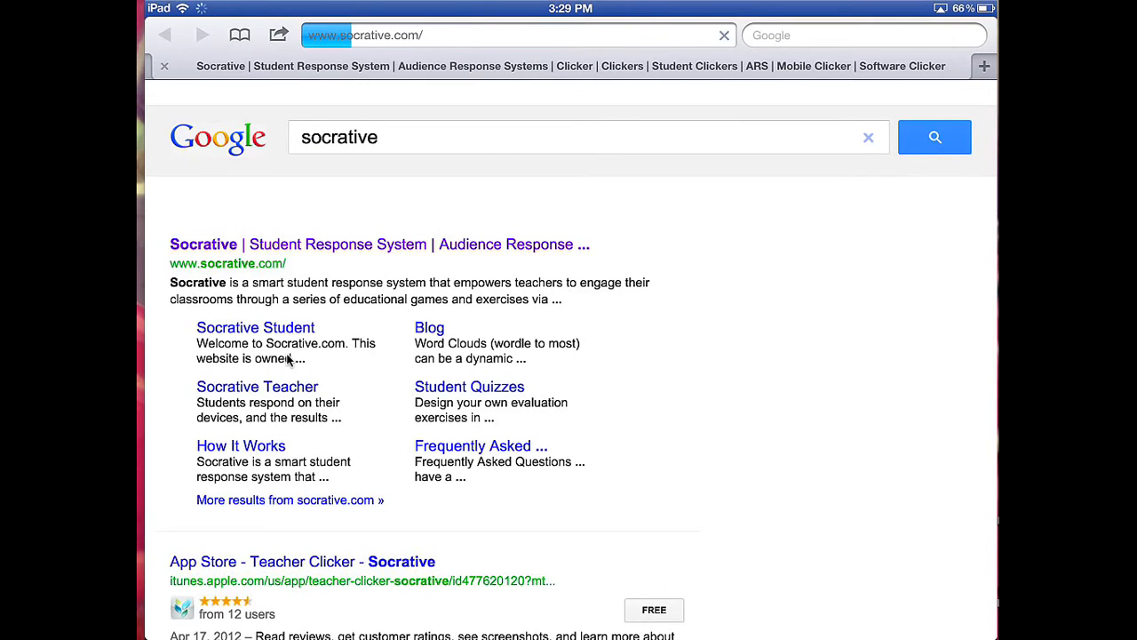
click(227, 263)
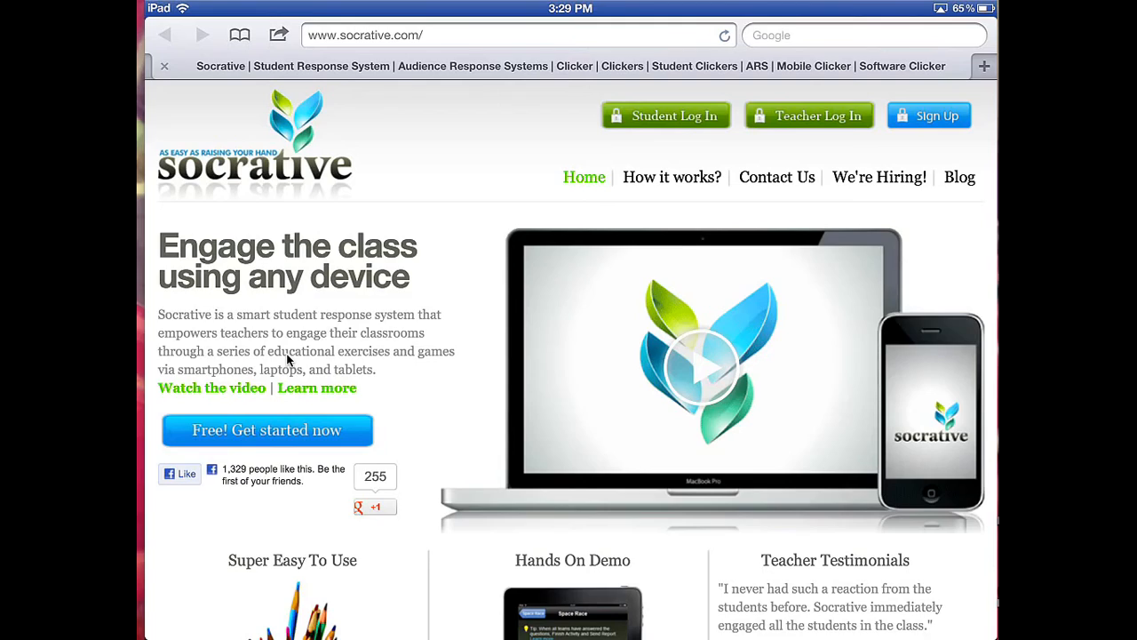
- Leave Safari via the Home button to reach the Socrative Teacher app for room 93594
key(home)
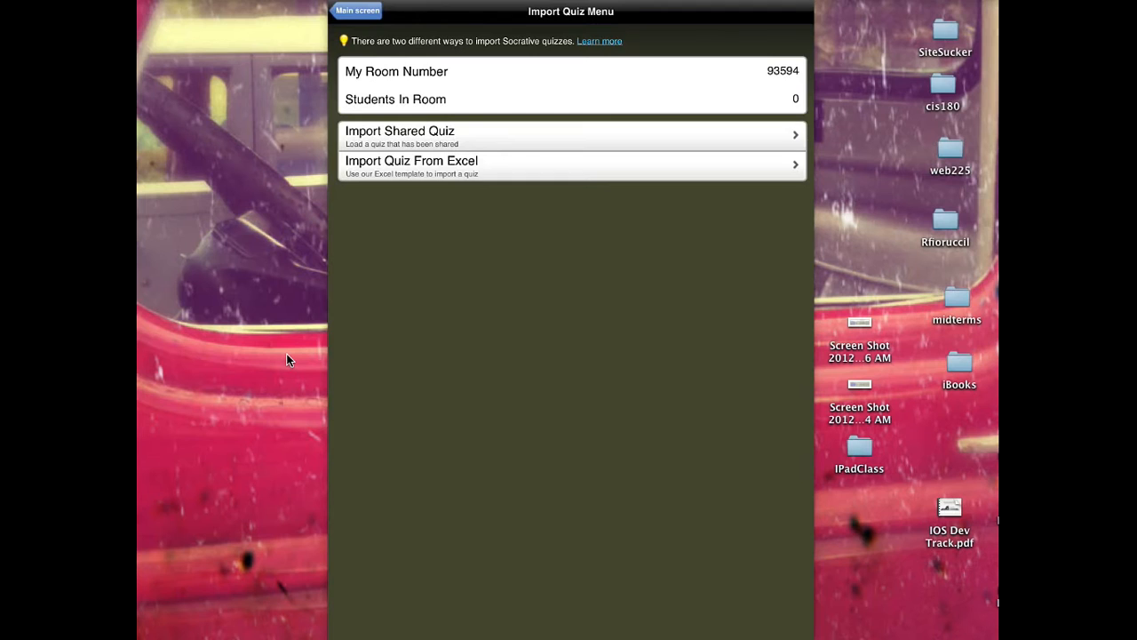
- Go from the main screen to the Start Quiz screen
click(357, 11)
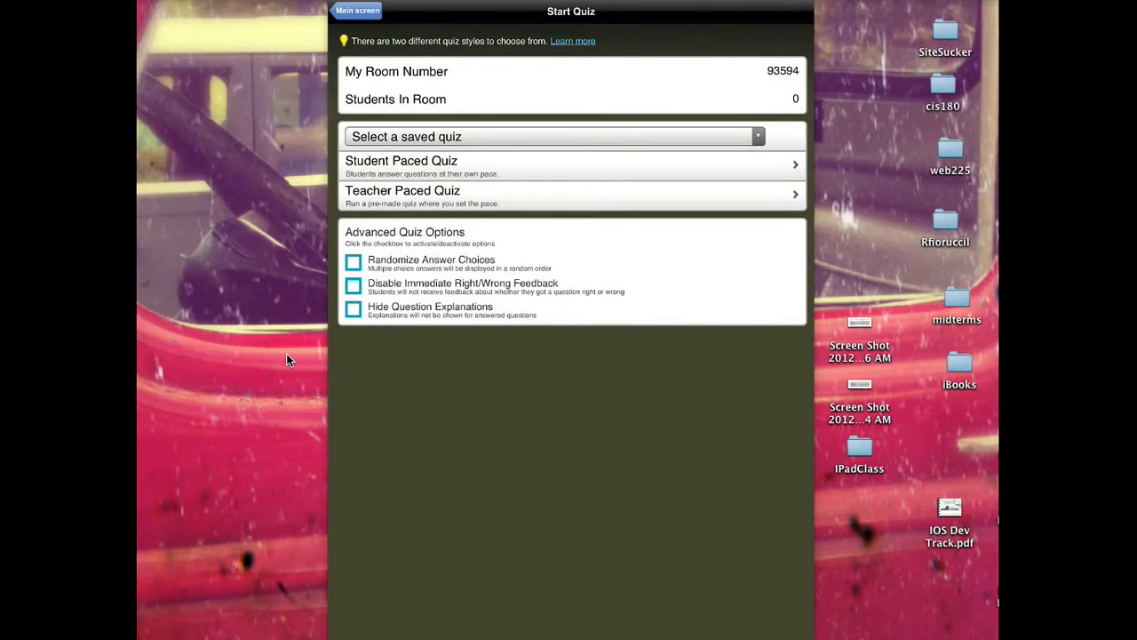
- Choose the saved 'Cis121 week 1' quiz and start it as a Teacher Paced Quiz
click(554, 135)
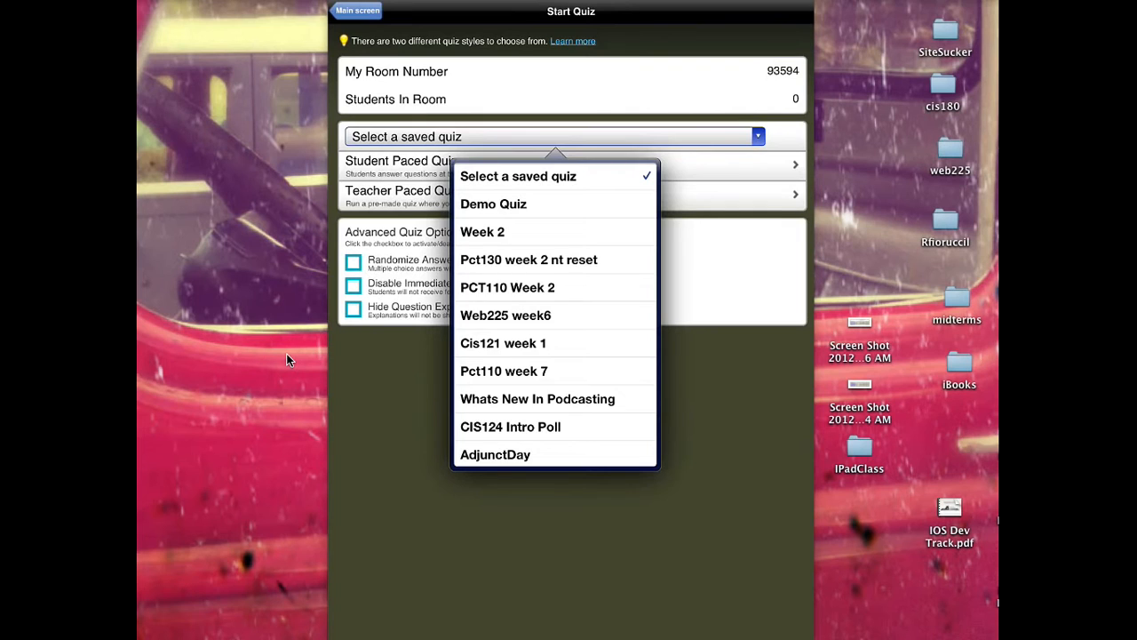
click(503, 342)
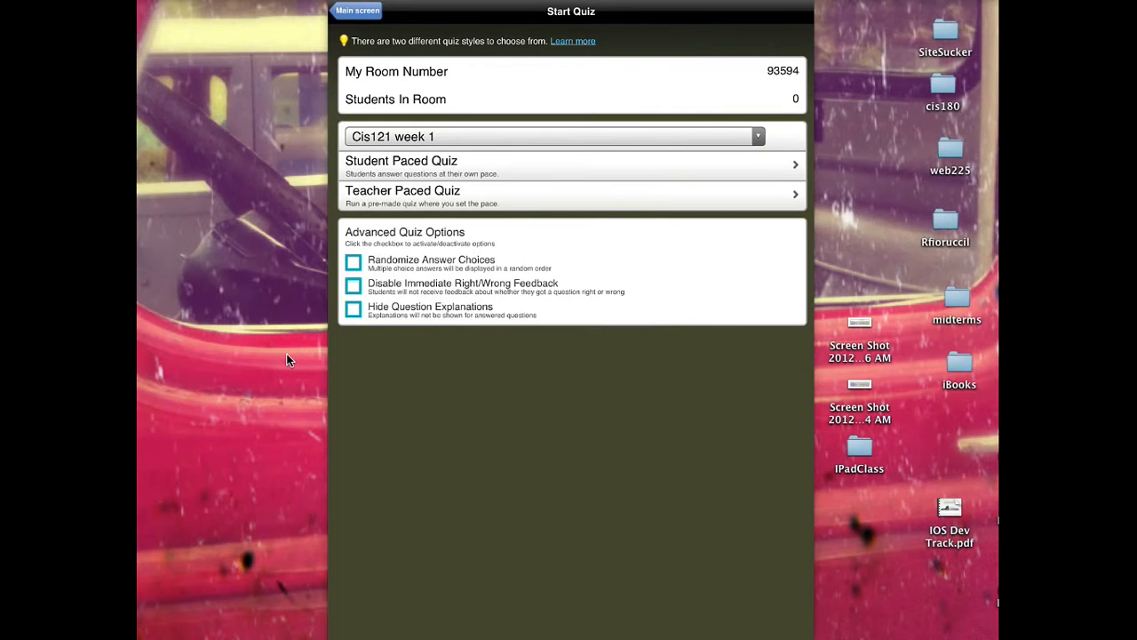
click(572, 195)
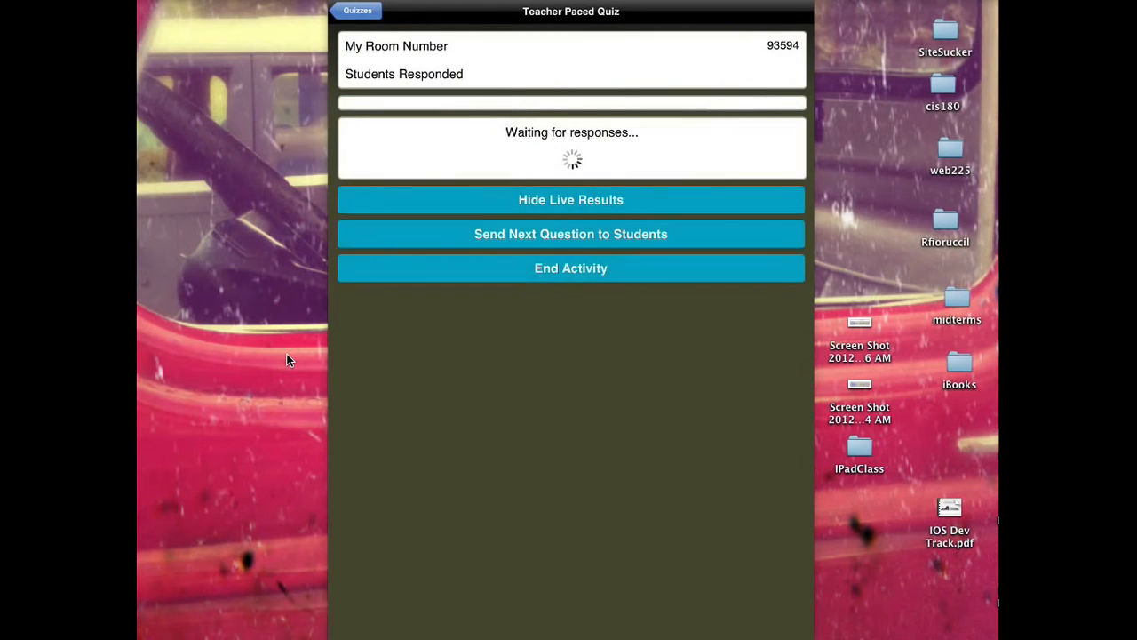
- With question 1 of 3 showing zero responses, bring up the End Activity report prompt
click(571, 234)
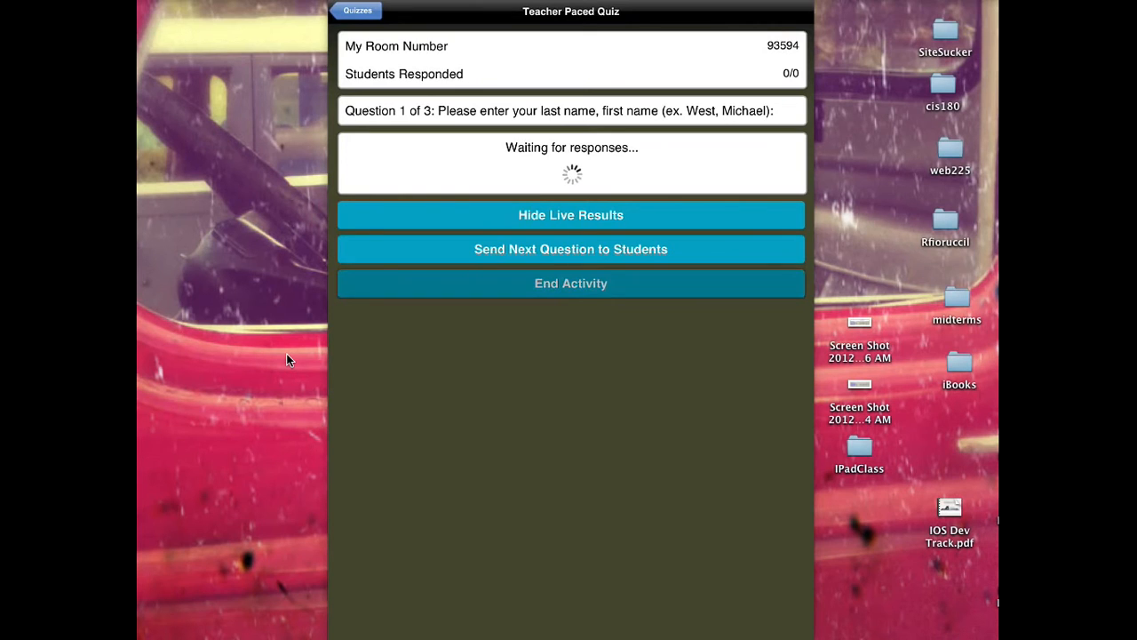
click(570, 282)
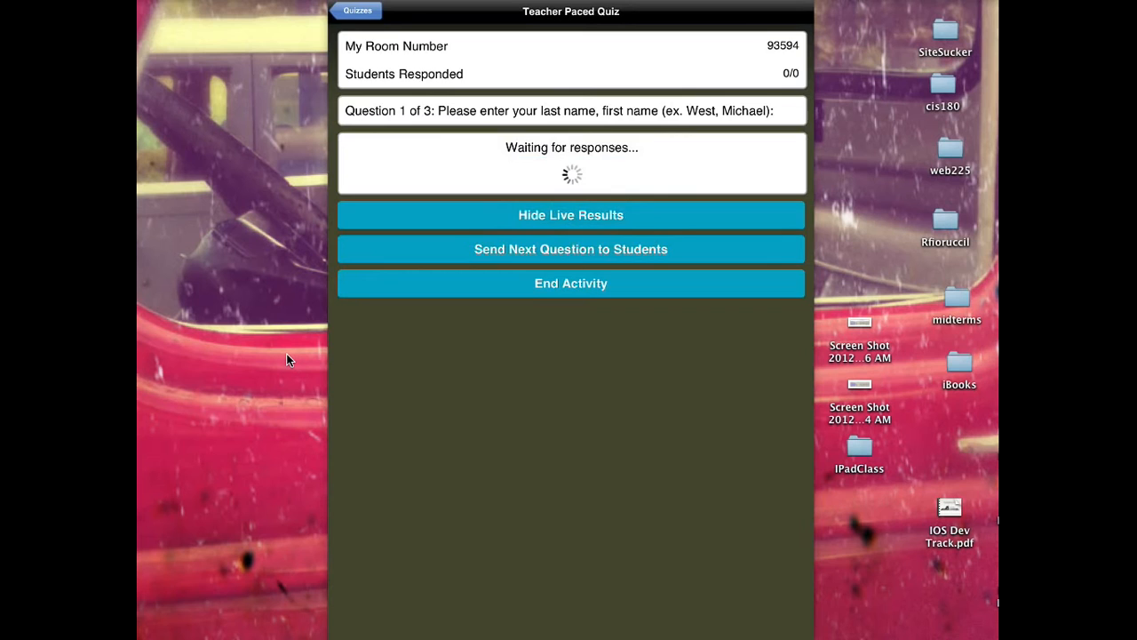
click(570, 283)
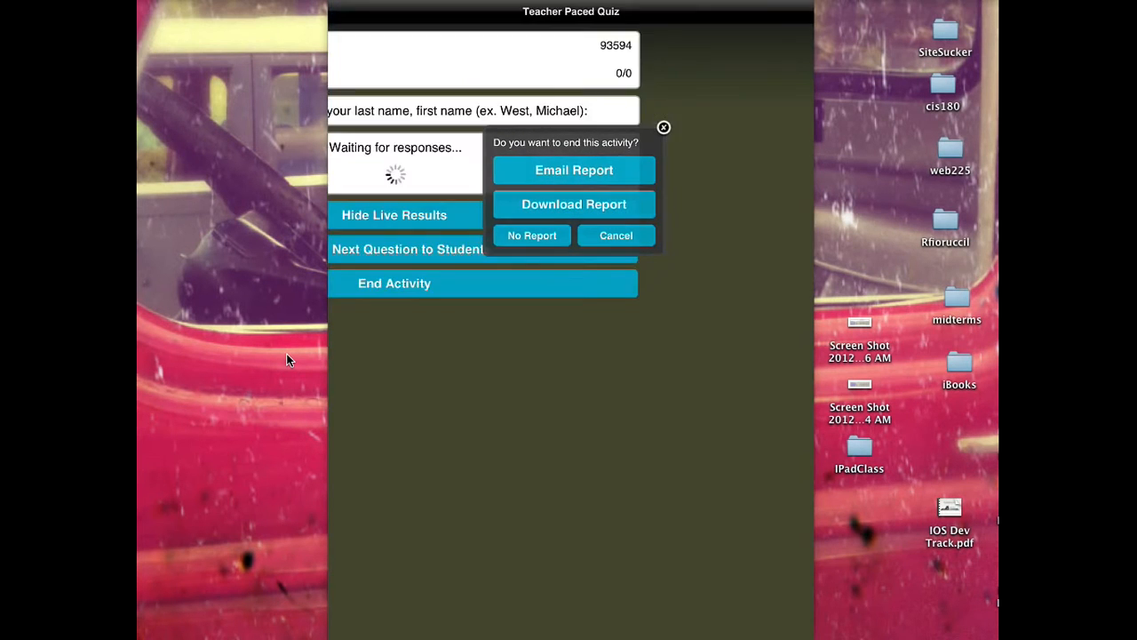
- Cancel the end-activity prompt so the quiz keeps running
click(531, 234)
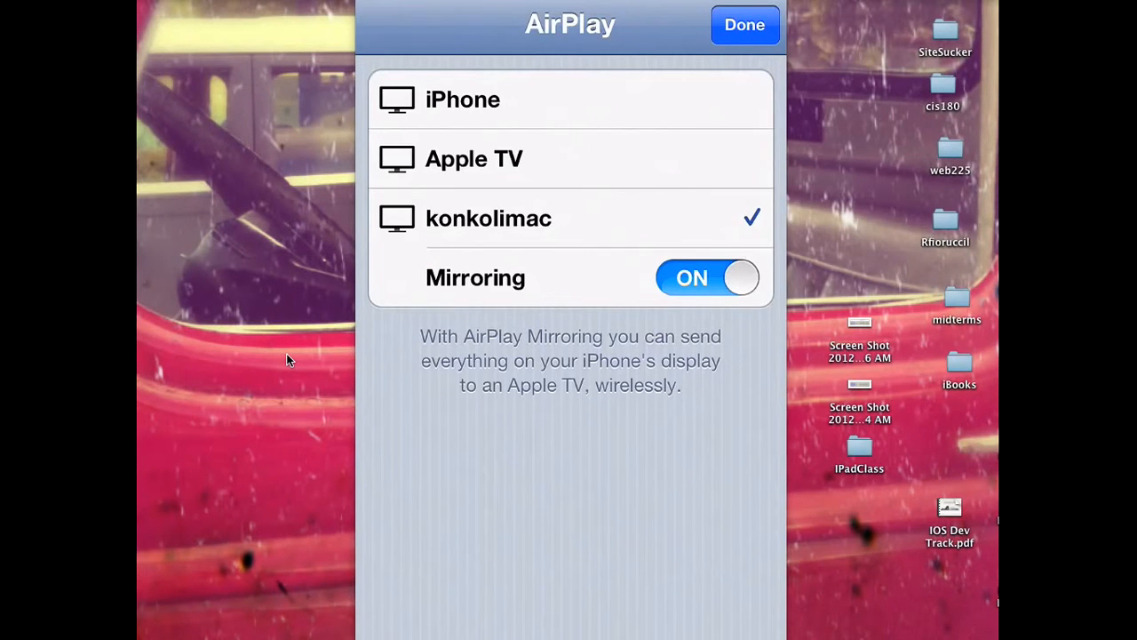
- Finish with AirPlay mirroring to konkolimac and return to the Socrative Student login page
click(744, 24)
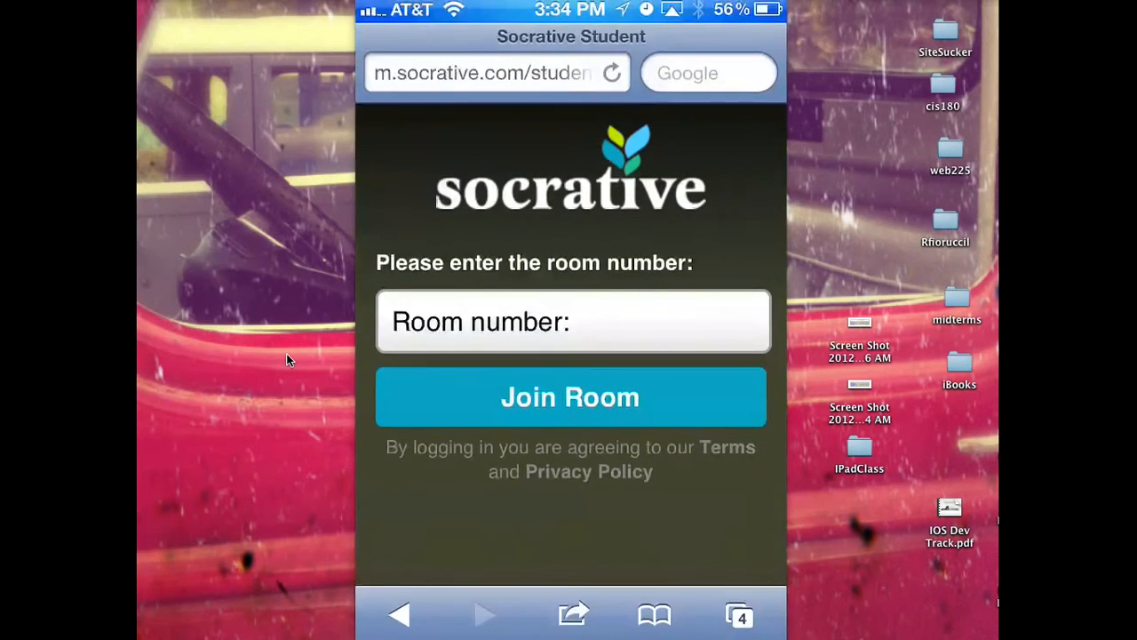
- Enter room number 93594 and join the room as a student
click(572, 320)
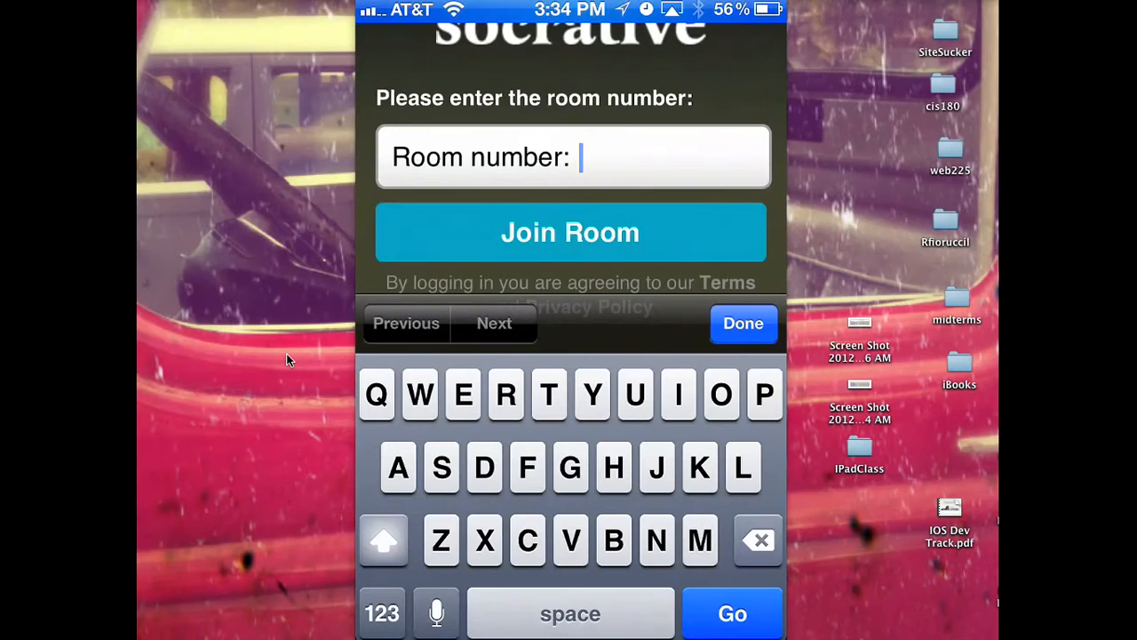
text(93594)
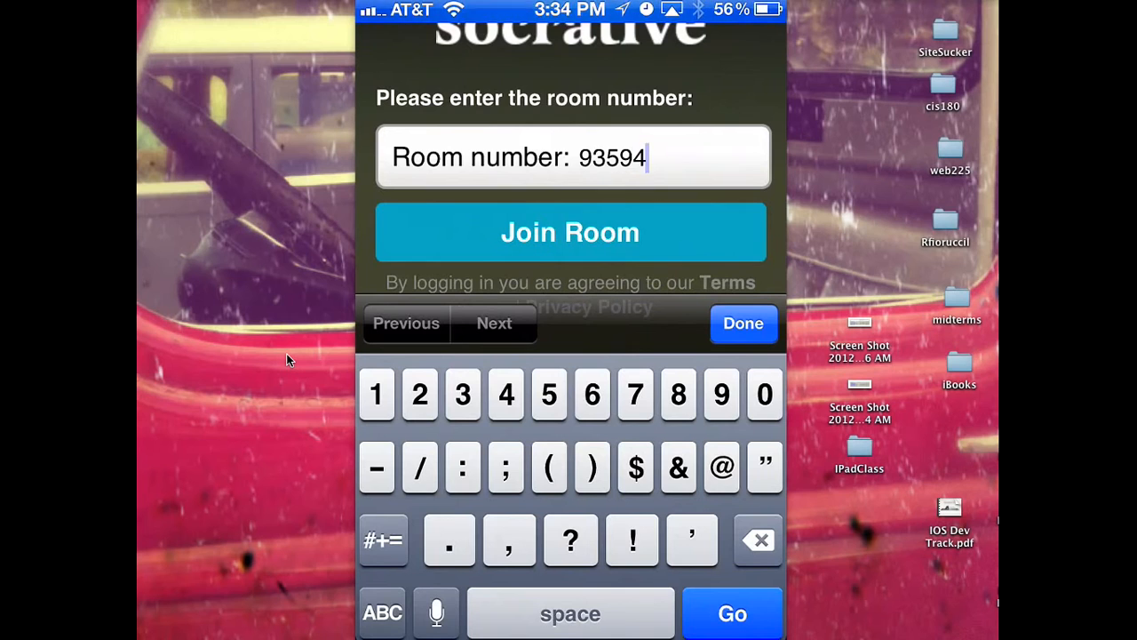
click(742, 323)
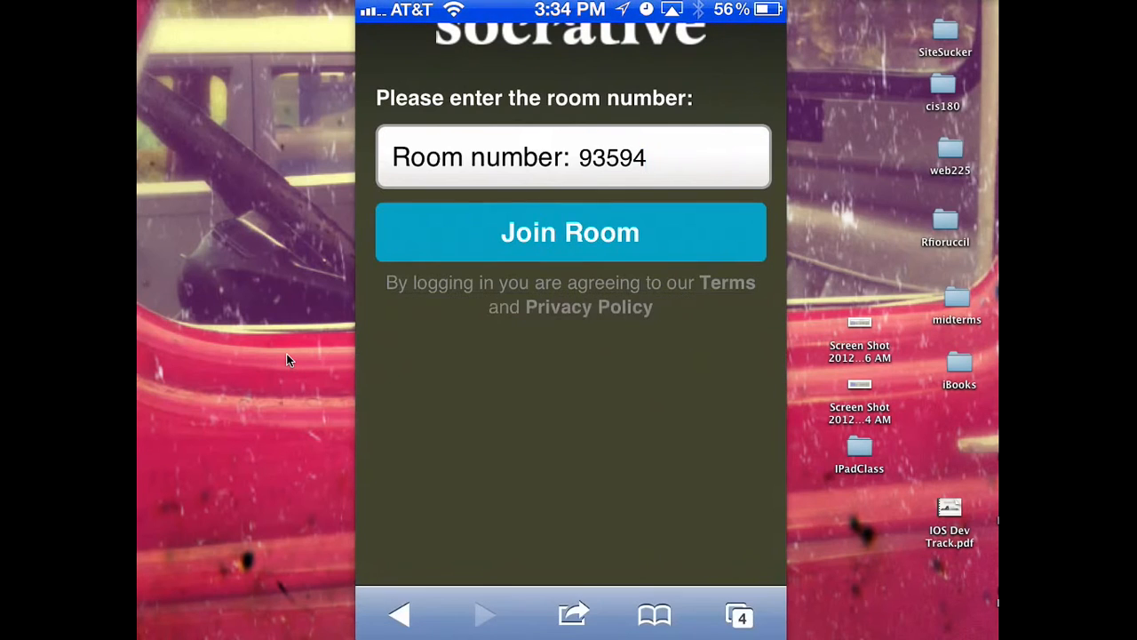
click(570, 231)
text(K)
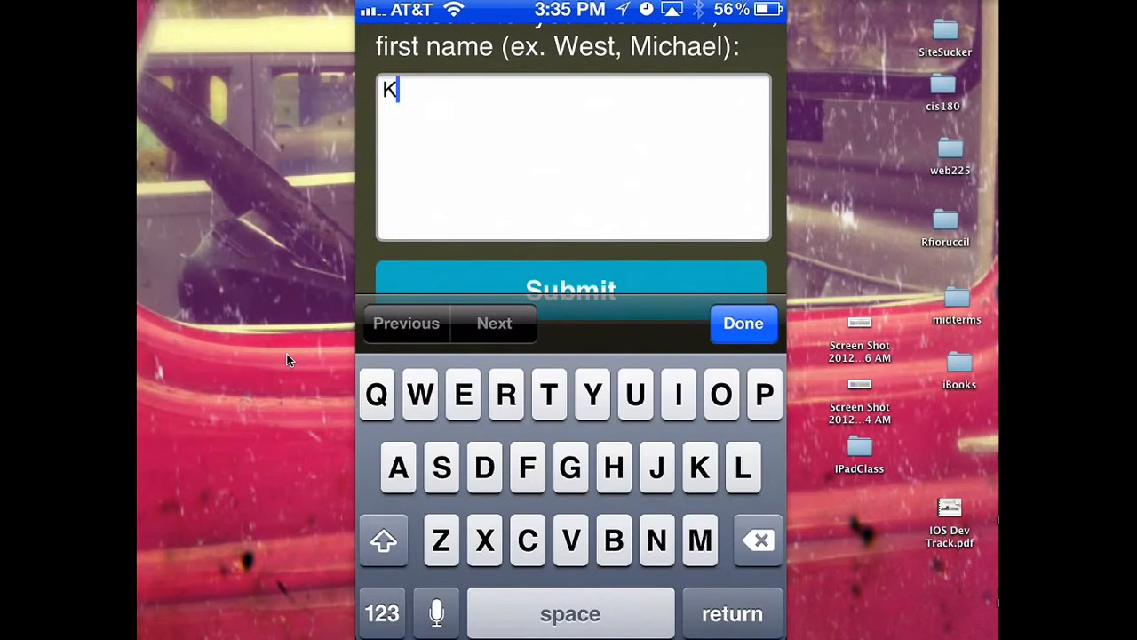
- Enter 'Konkol,chuck' as the last-name, first-name answer and dismiss the keyboard
text(onkol,)
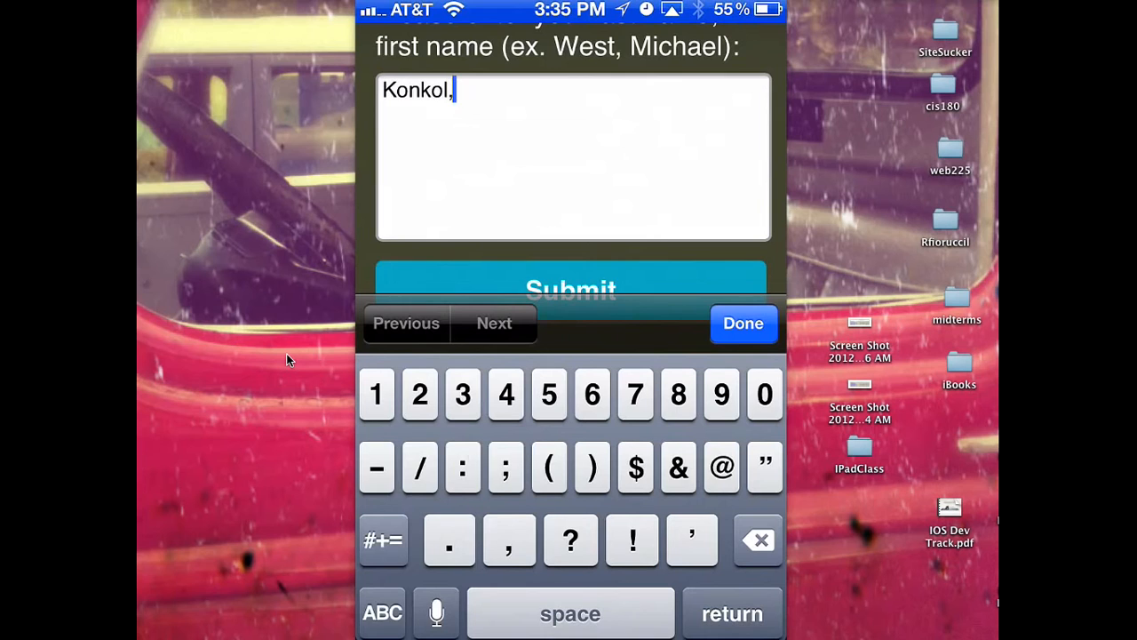
text(chuck)
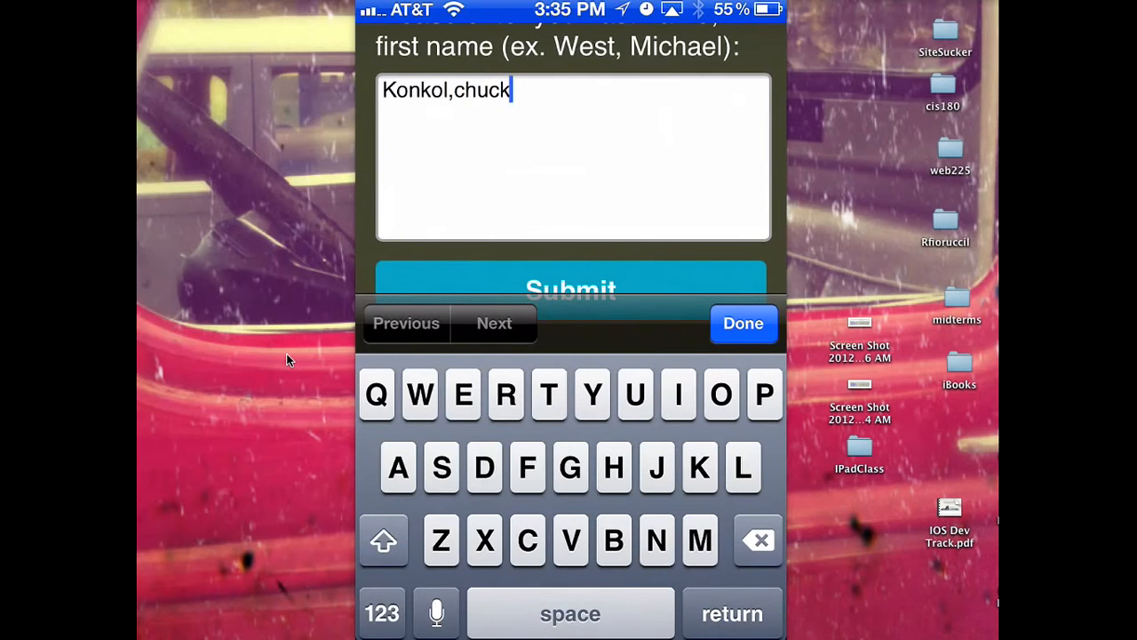
click(743, 324)
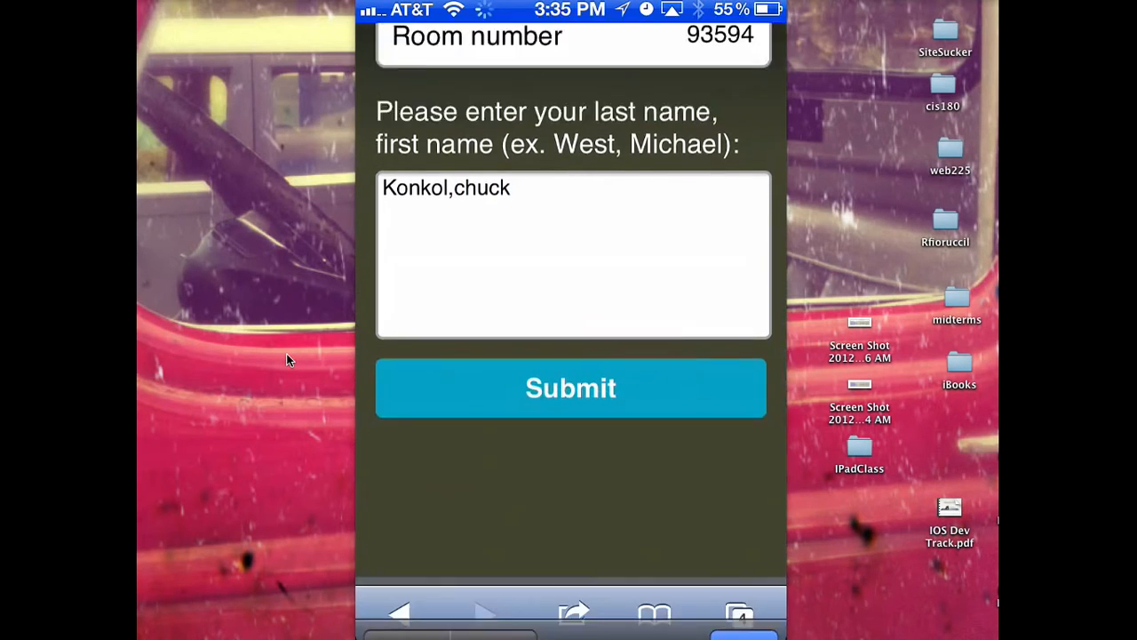
- Submit the name answer so the teacher sees 1 of 1 students responded
click(570, 388)
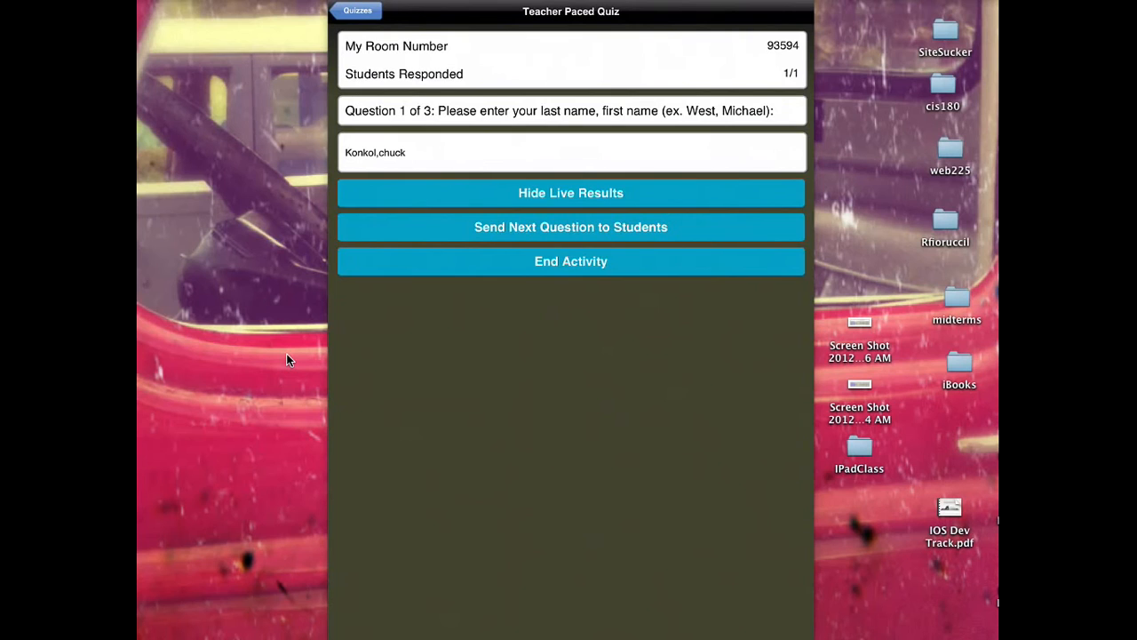
- Send the Excel skill-level question out to the students and await their responses
click(570, 227)
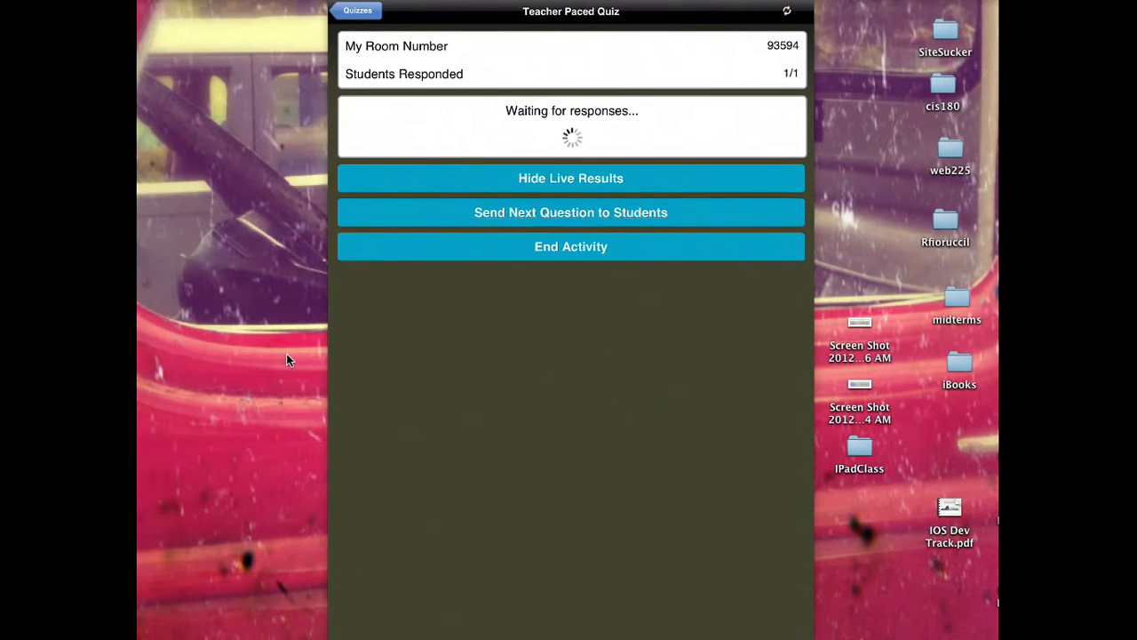
click(571, 211)
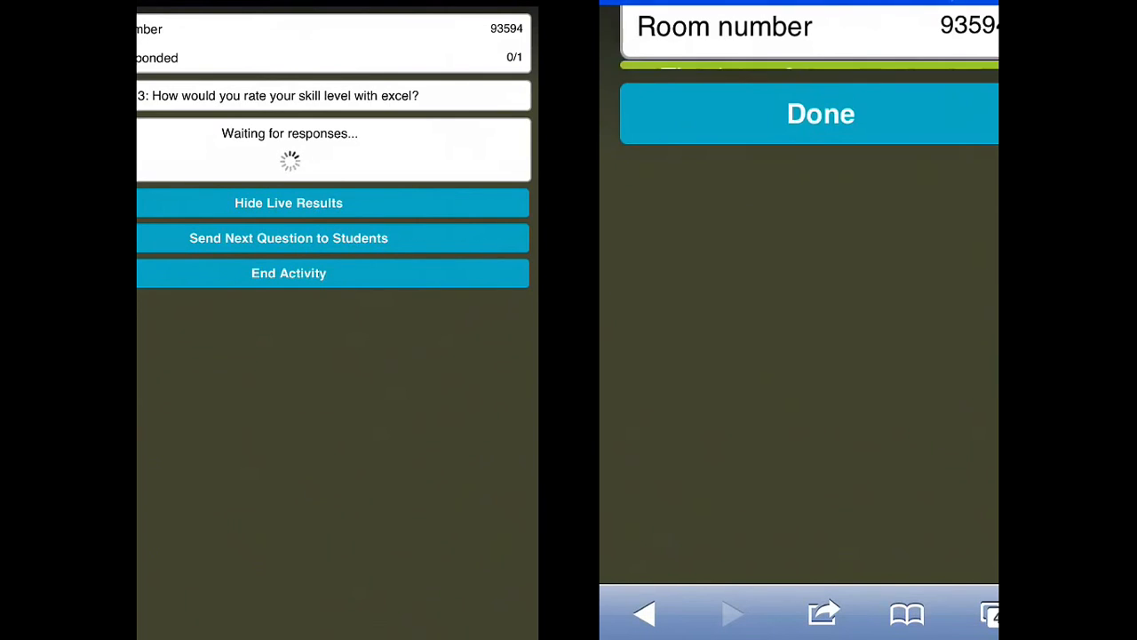
- Submit the student's Medium skill level answer so the teacher chart shows 1 of 1 responded
click(820, 114)
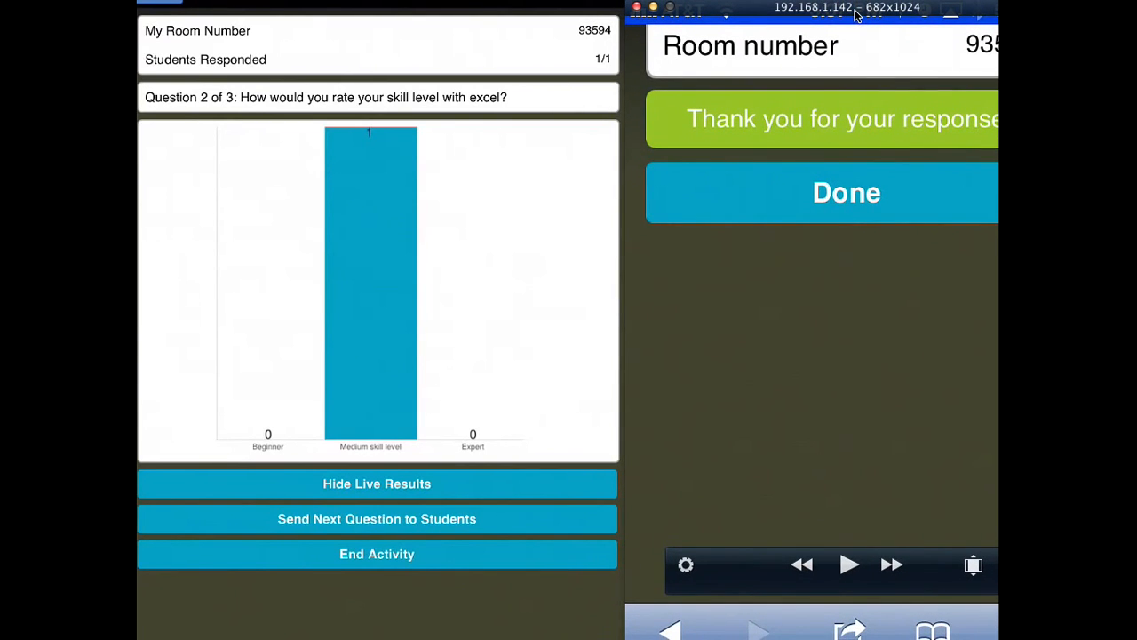
mouse_move(537, 372)
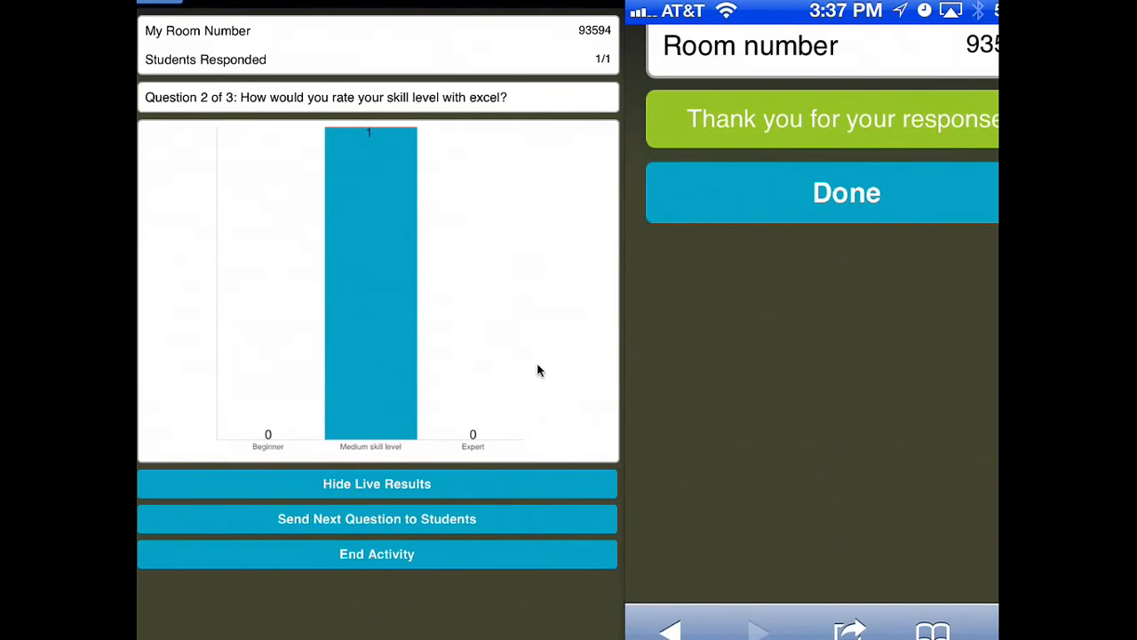
mouse_move(488, 432)
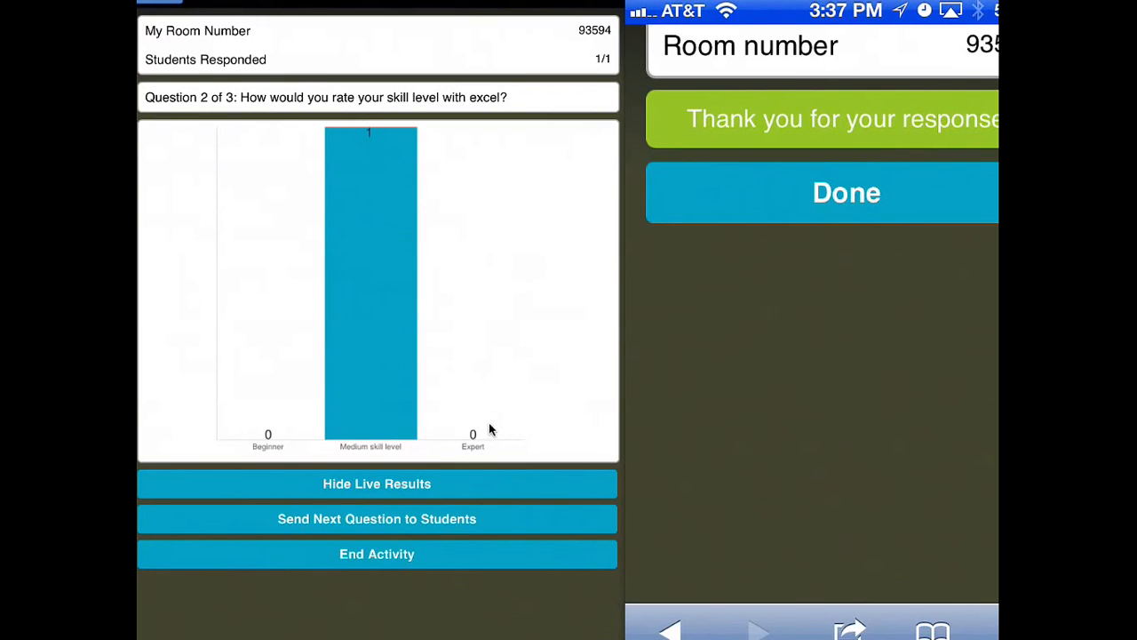
mouse_move(387, 503)
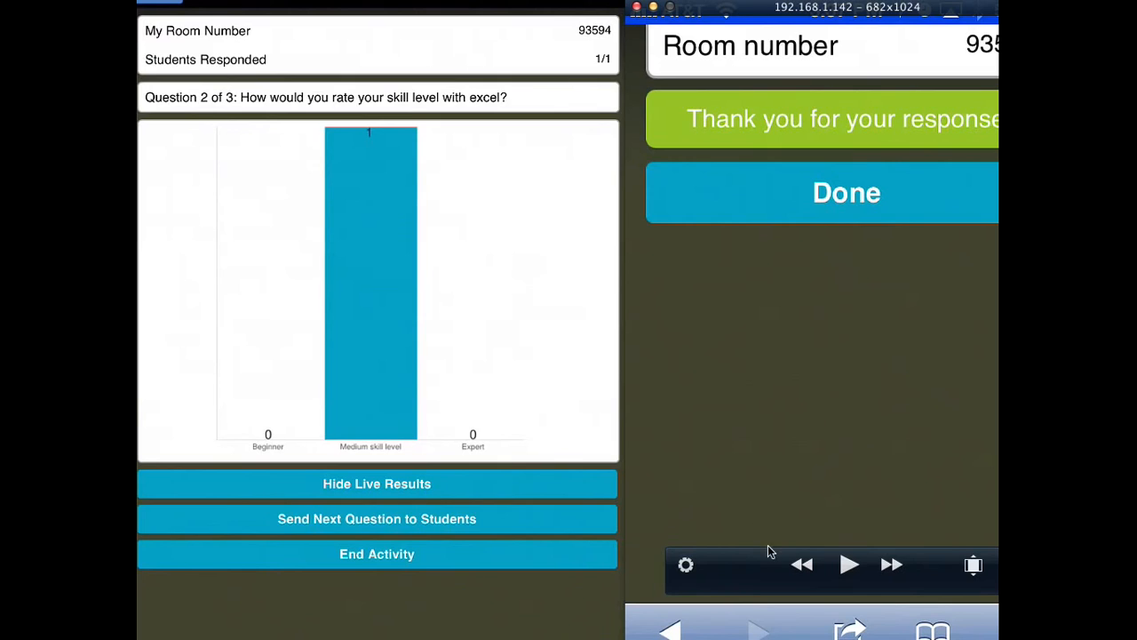
mouse_move(334, 541)
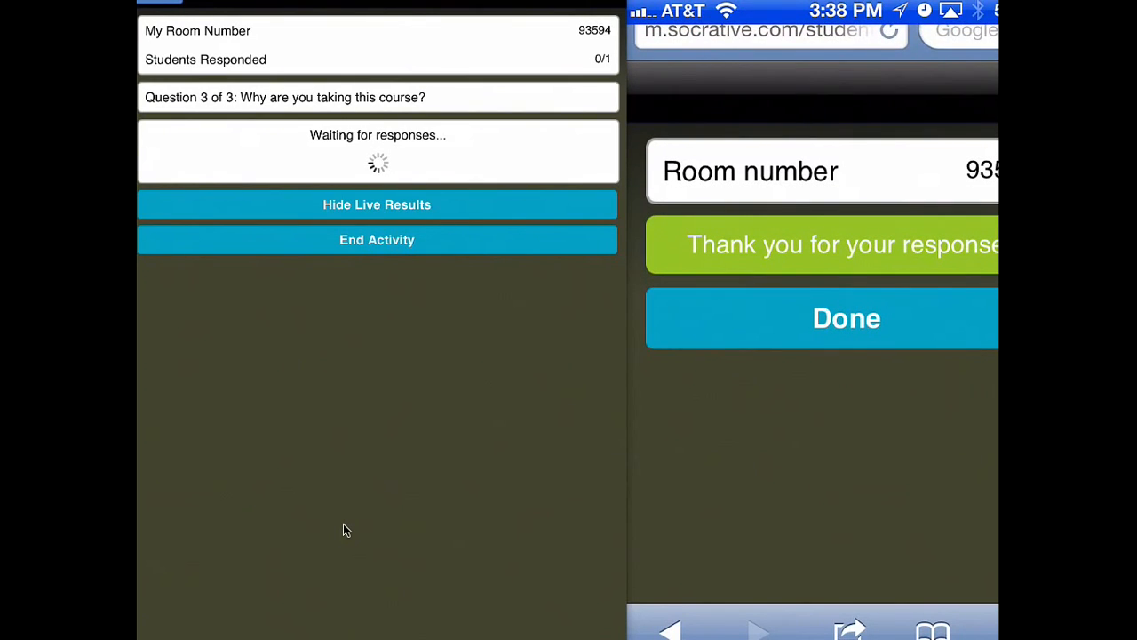
- Submit the student's Personal reason for taking the course, charting 1 of 1 responded
scroll(up, 3)
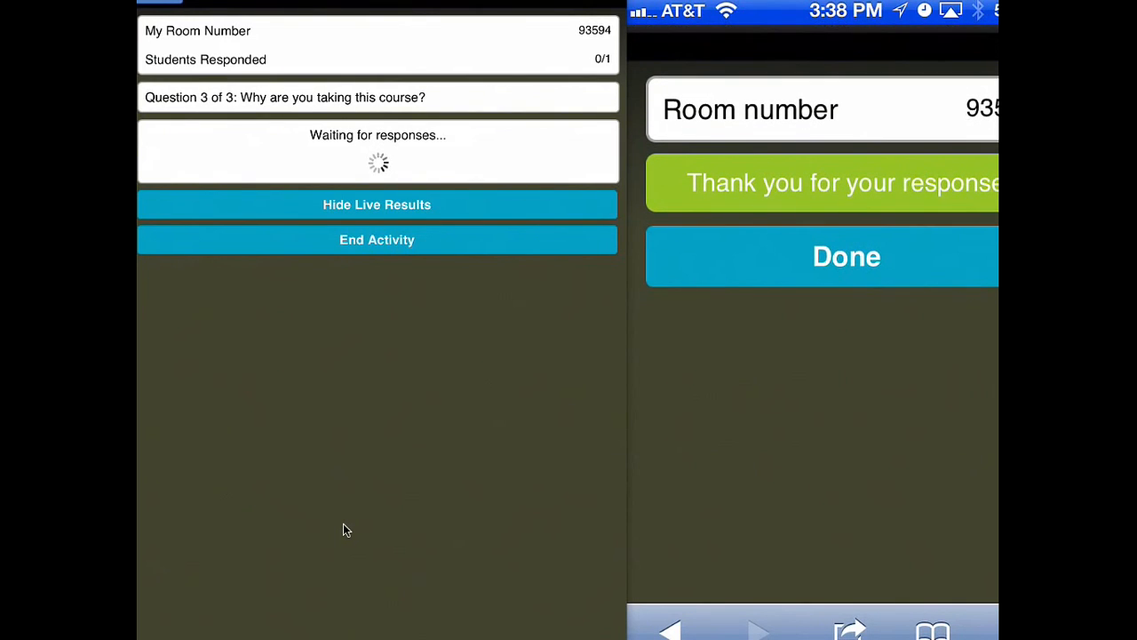
click(846, 256)
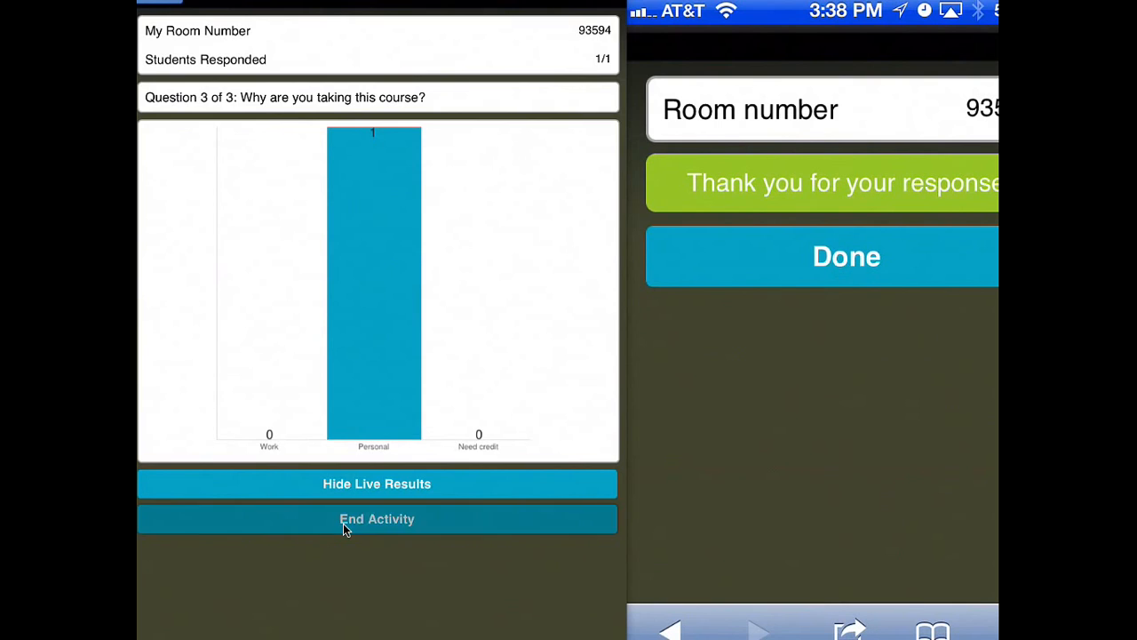
- End the quiz activity and choose Email Report so results are sent by email
click(376, 519)
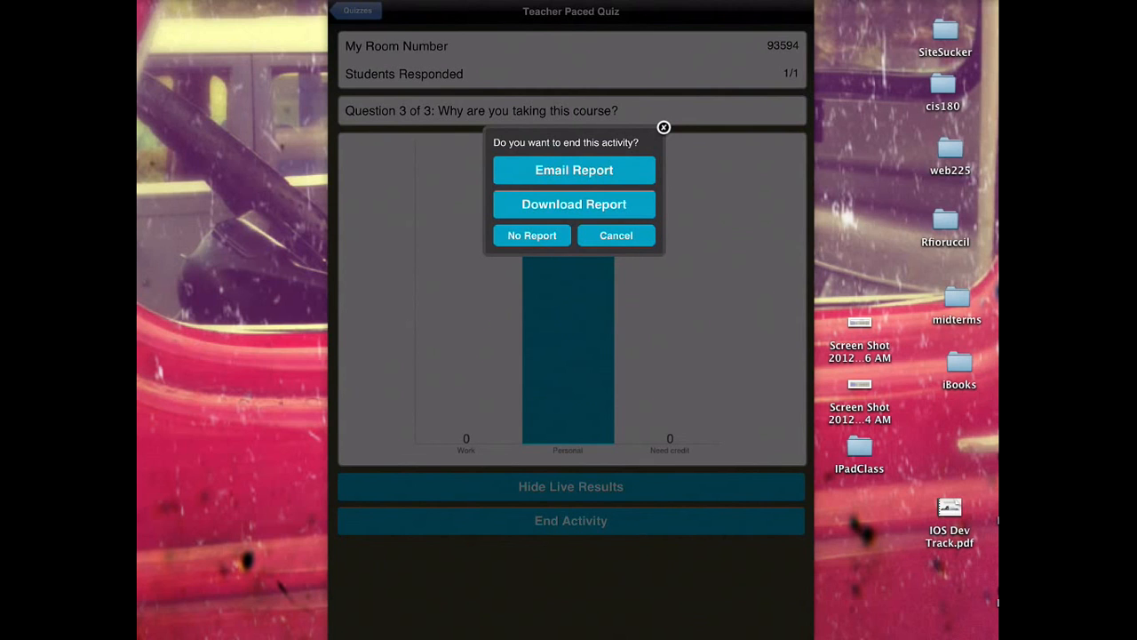
click(531, 235)
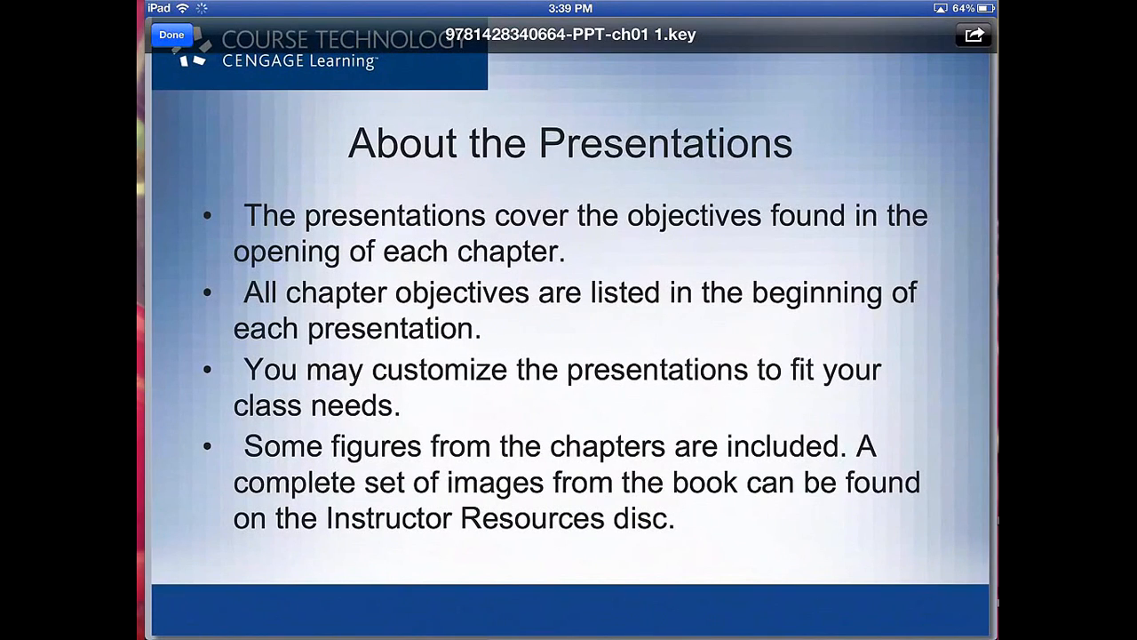
- Close the chapter 1 Keynote attachment preview and switch to Safari showing the Socrative homepage
click(170, 36)
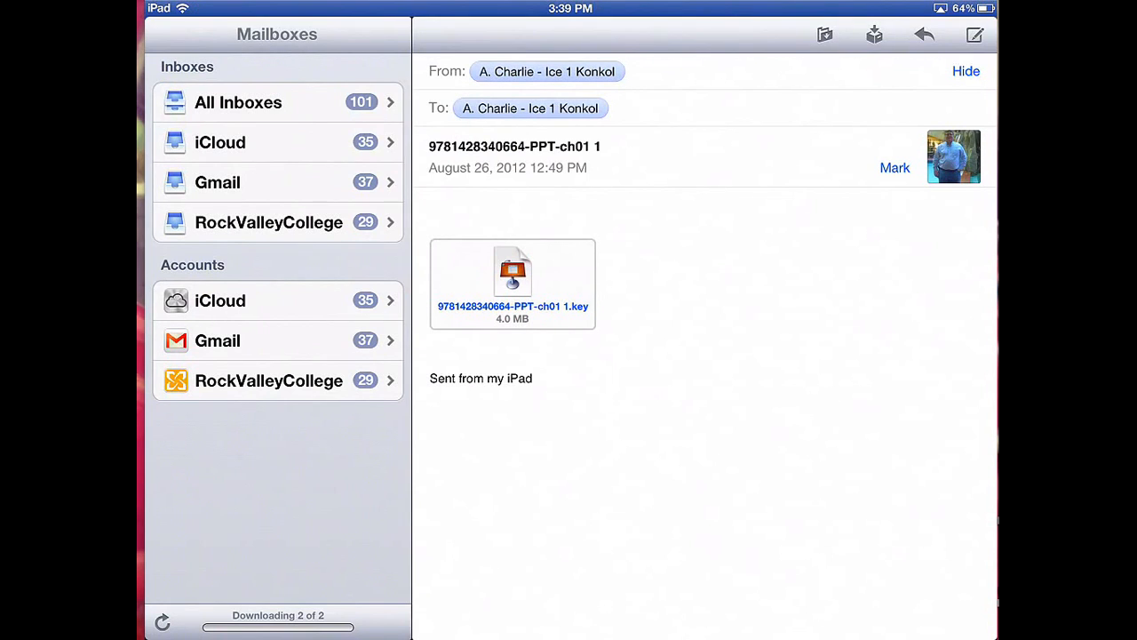
click(238, 101)
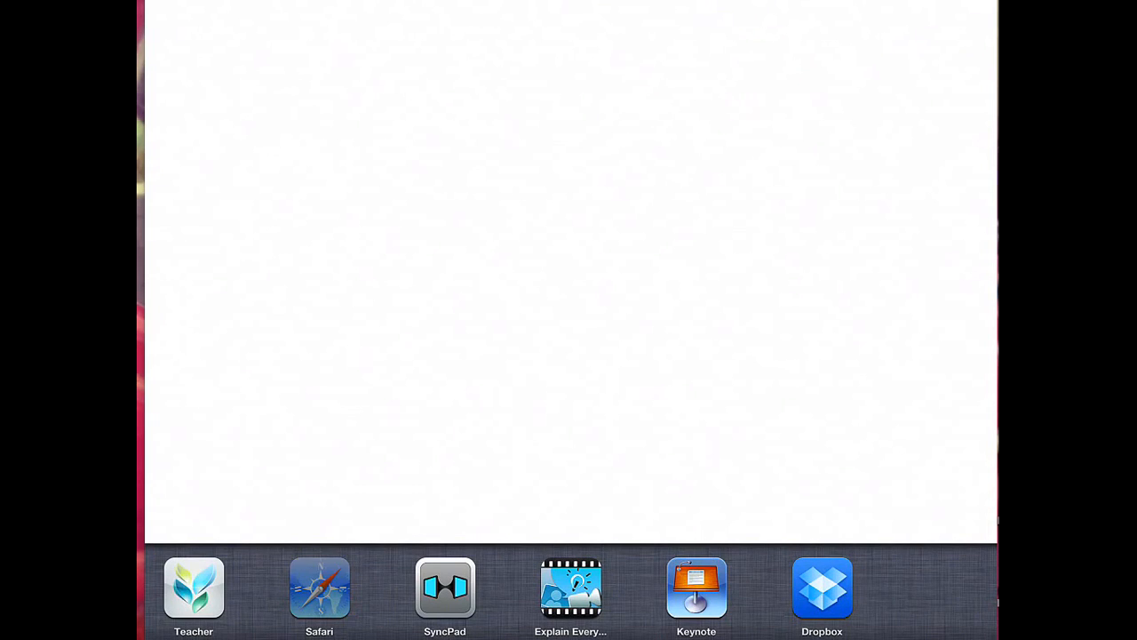
click(320, 587)
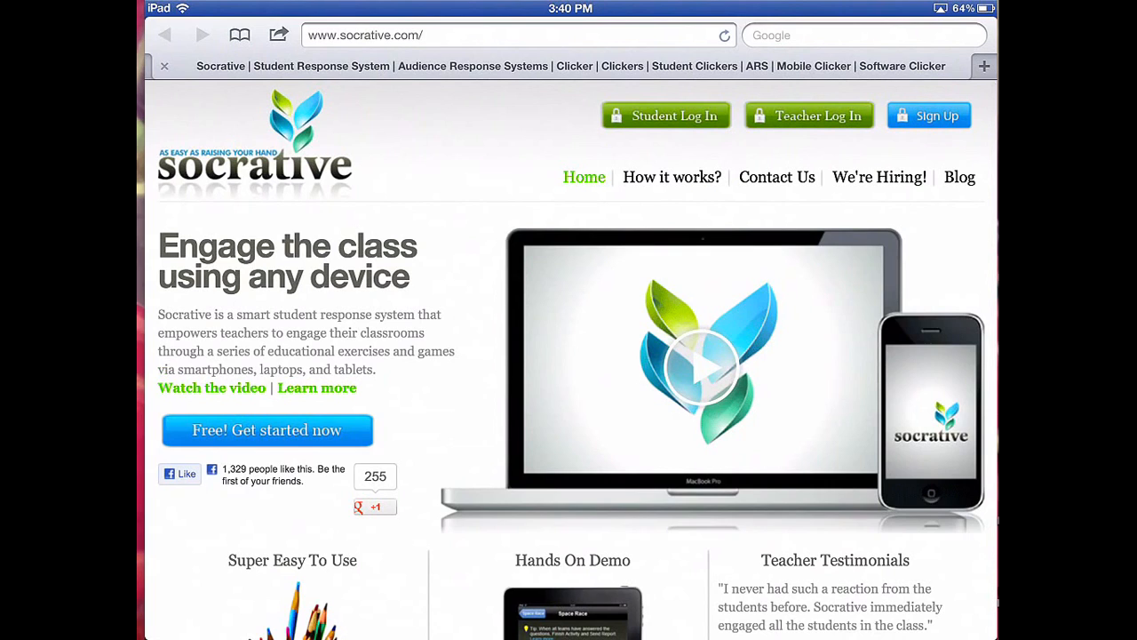